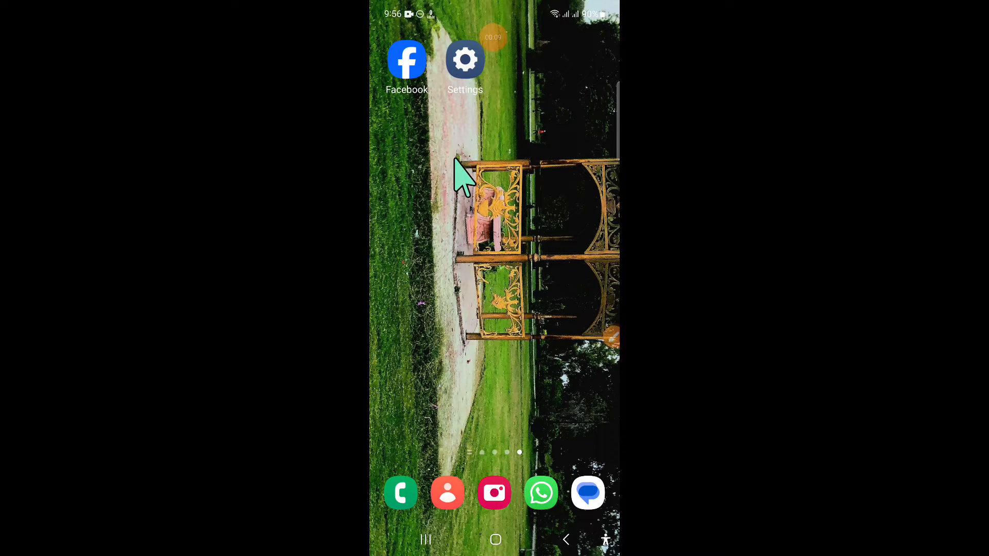
{"action": "mouse_move", "coordinate": [461, 239]}
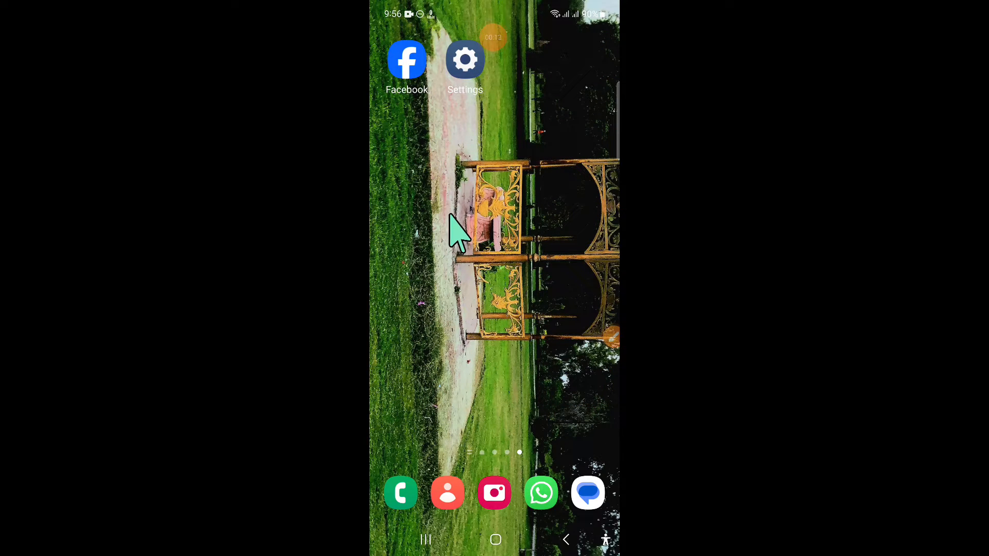
{"action": "mouse_move", "coordinate": [457, 252]}
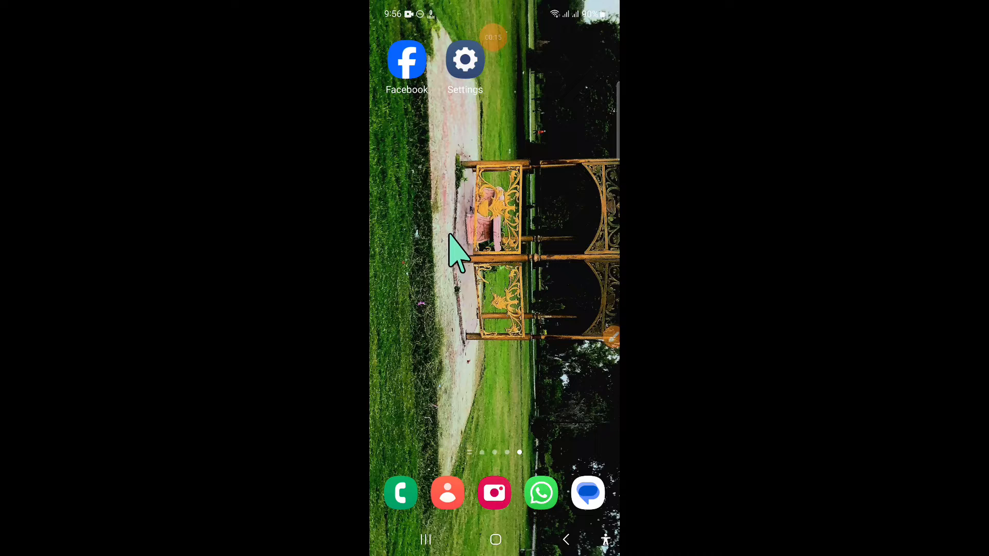
{"action": "mouse_move", "coordinate": [480, 240]}
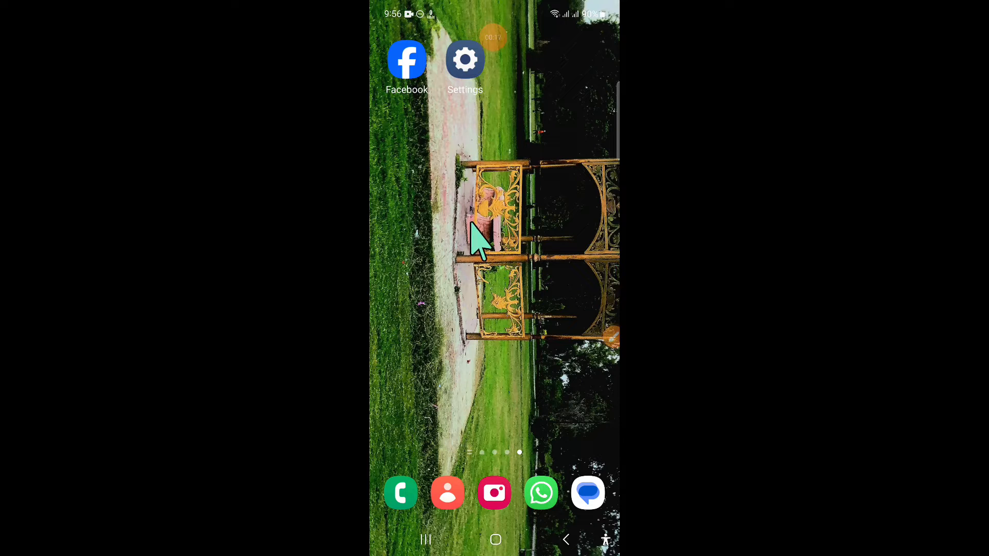
Launch the Settings app from the home screen and scroll its main list
{"action": "scroll", "scroll_direction": "left", "scroll_amount": 3}
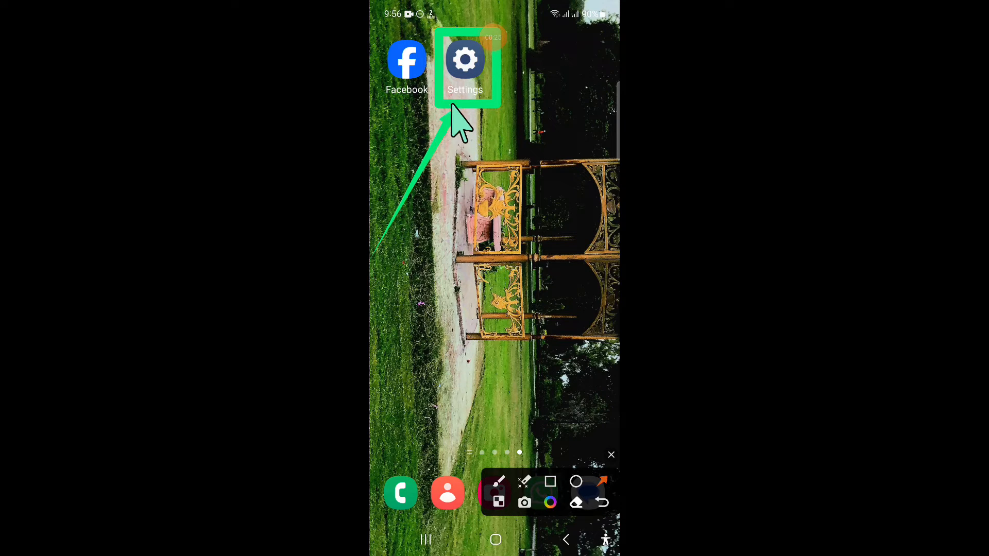
{"action": "left_click", "coordinate": [465, 59]}
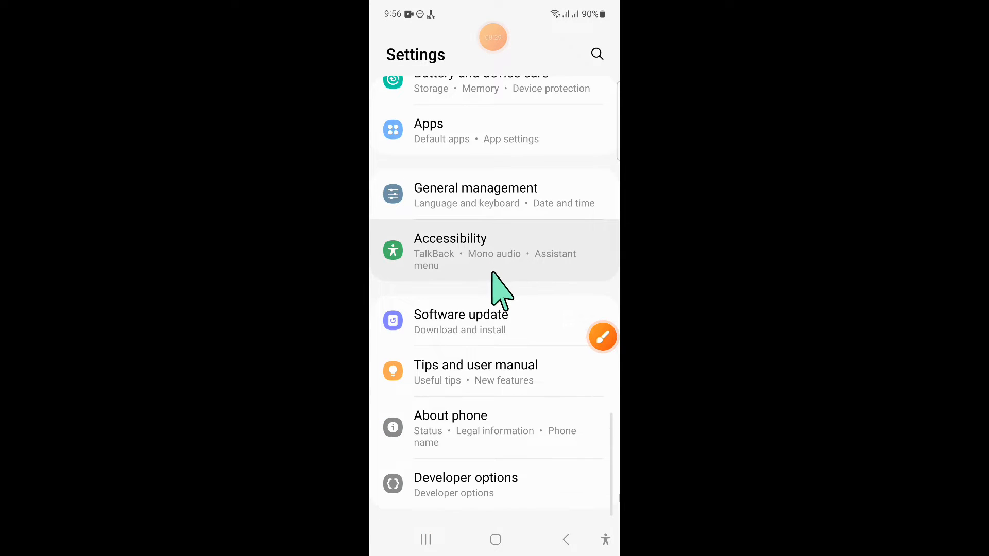
{"action": "left_click", "coordinate": [602, 337]}
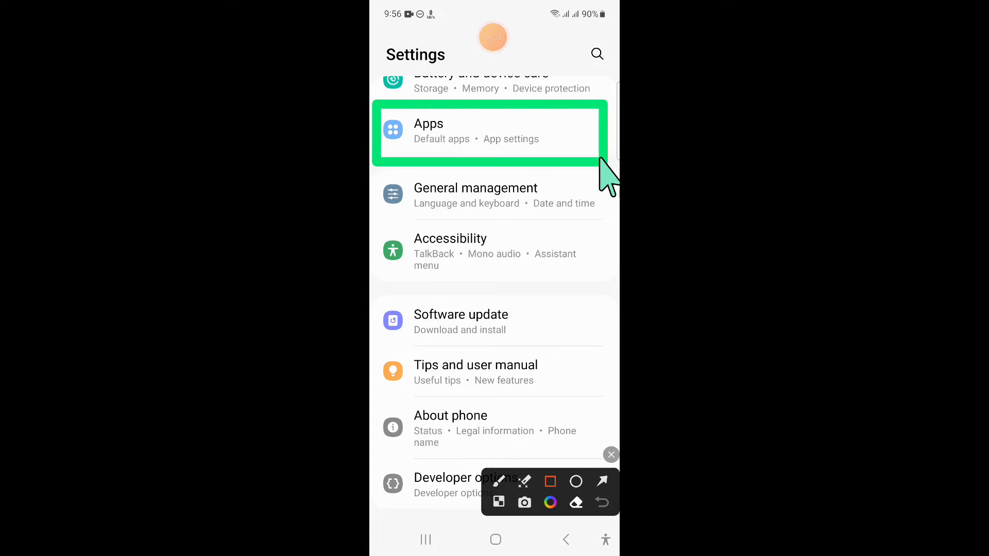
Go into Apps and scroll down to the SmartThings app's info page
{"action": "left_click", "coordinate": [602, 481]}
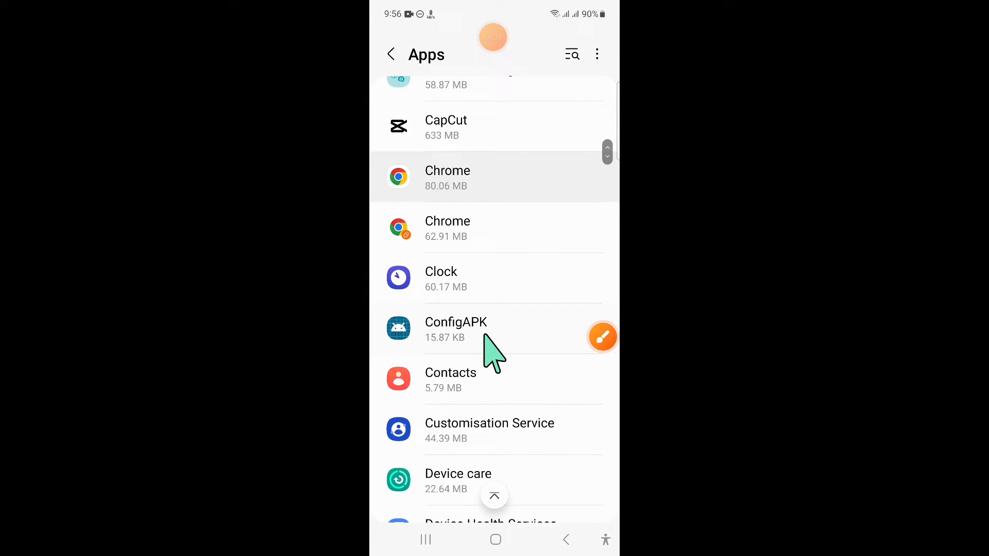
{"action": "scroll", "scroll_direction": "down", "scroll_amount": 3}
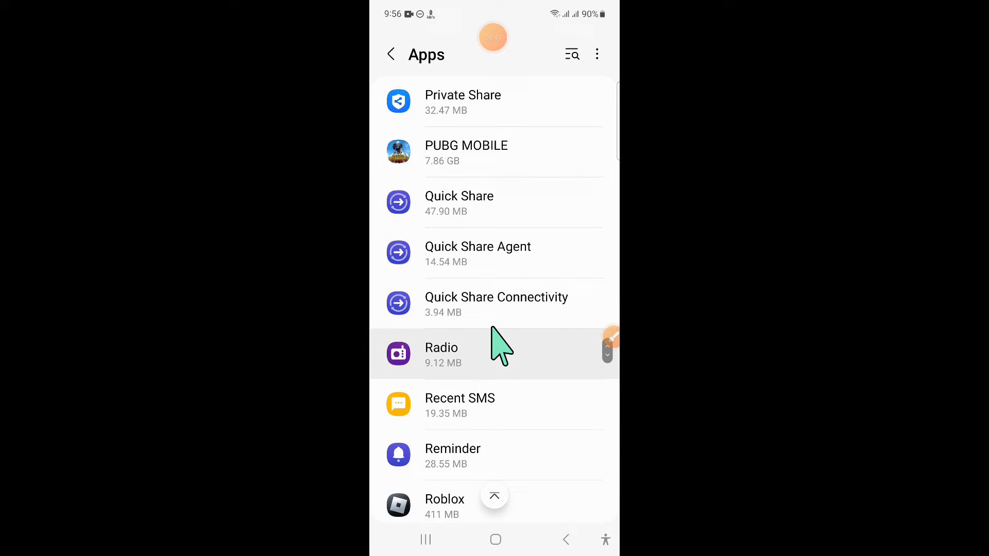
{"action": "scroll", "scroll_direction": "down", "scroll_amount": 3}
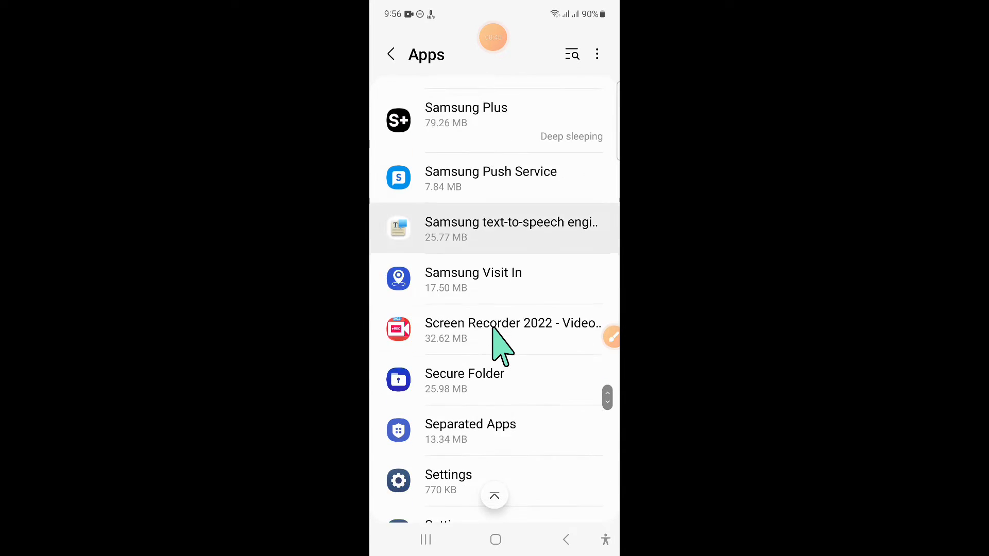
{"action": "scroll", "scroll_direction": "down", "scroll_amount": 3}
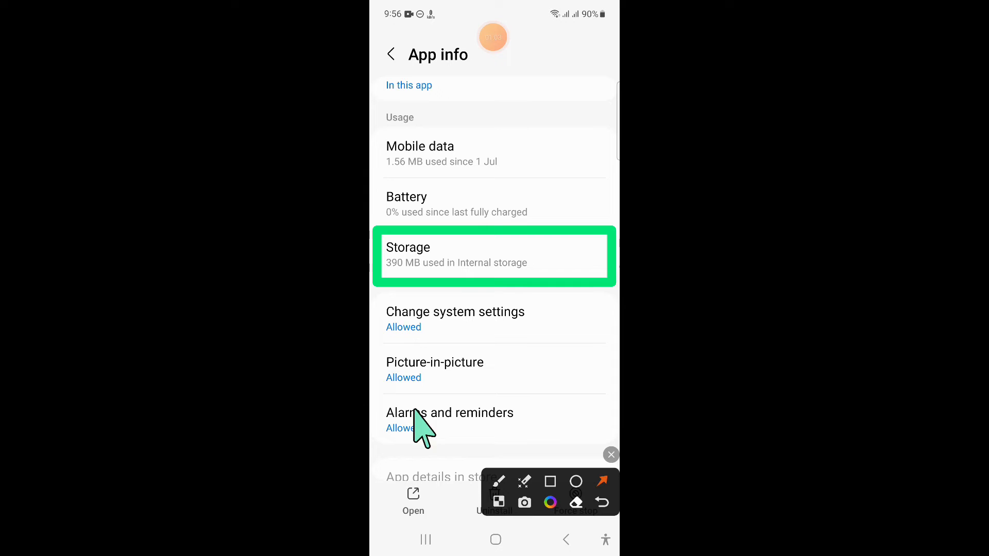
Clear SmartThings' cache from its Storage page, leaving 700 kB, then go back
{"action": "left_click", "coordinate": [610, 455]}
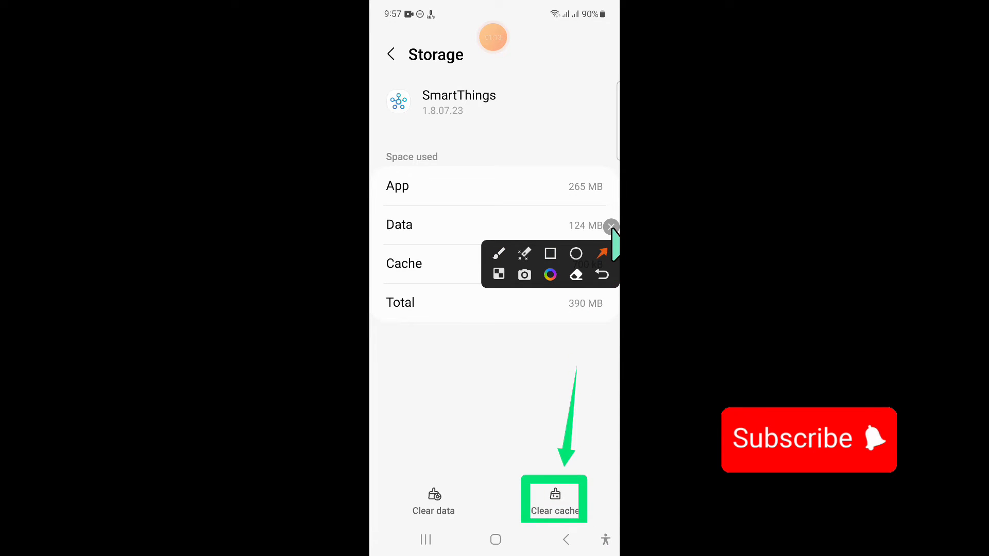
{"action": "left_click", "coordinate": [554, 498]}
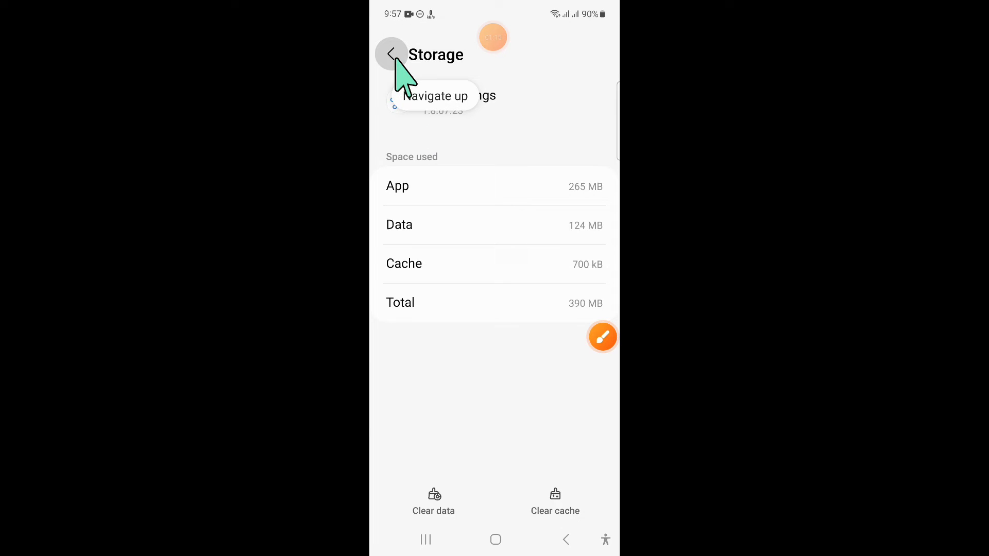
{"action": "left_click", "coordinate": [391, 54]}
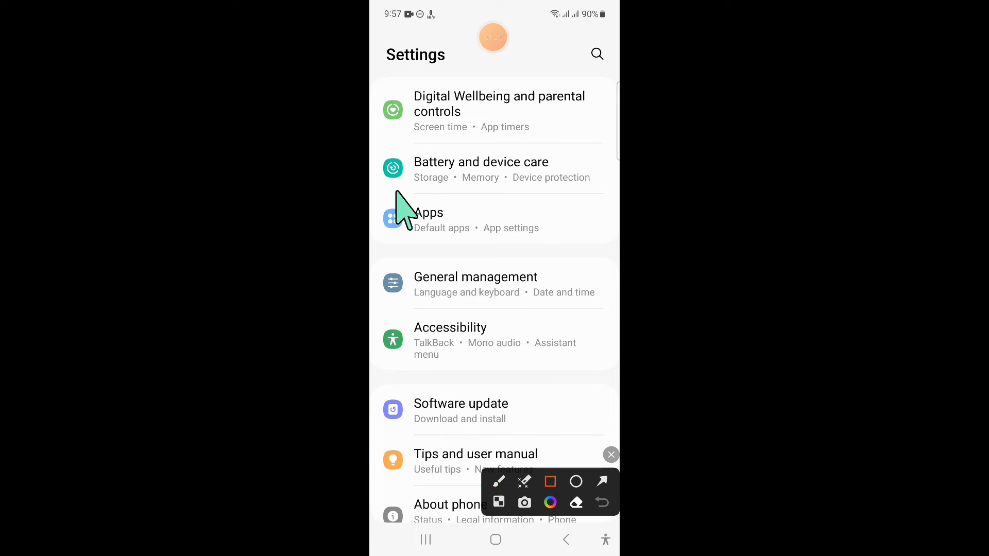
Return to main Settings and enter Battery and device care
{"action": "left_click", "coordinate": [601, 482]}
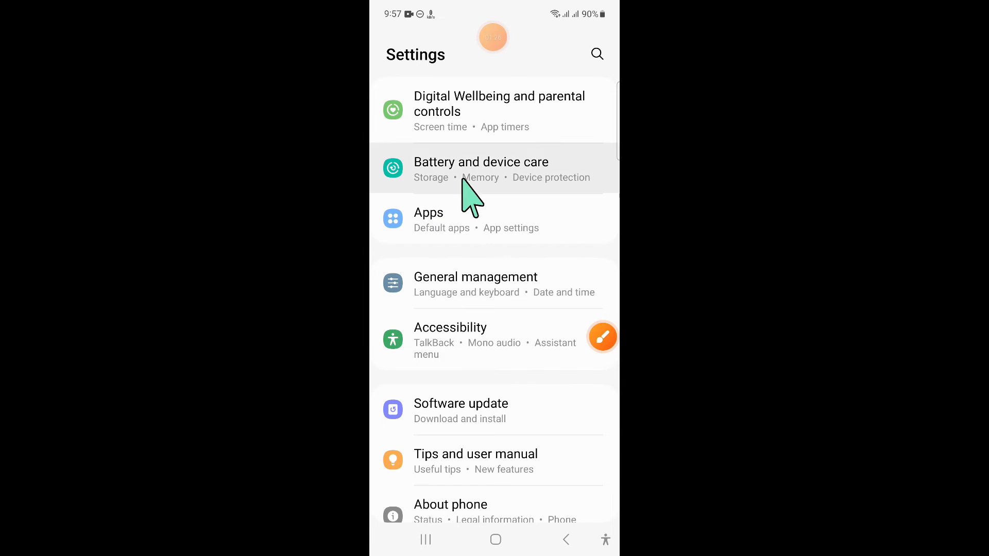
{"action": "left_click", "coordinate": [481, 169]}
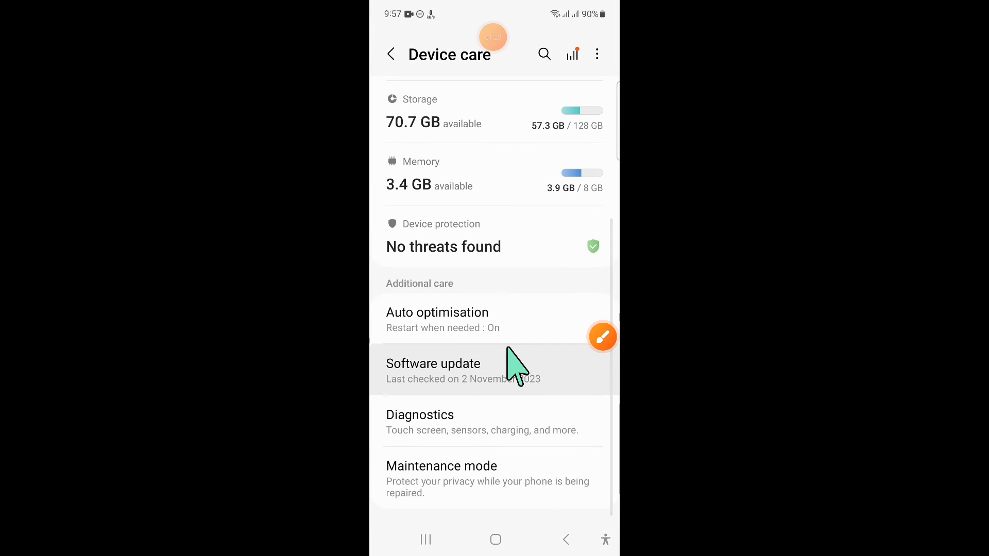
{"action": "left_click", "coordinate": [602, 336]}
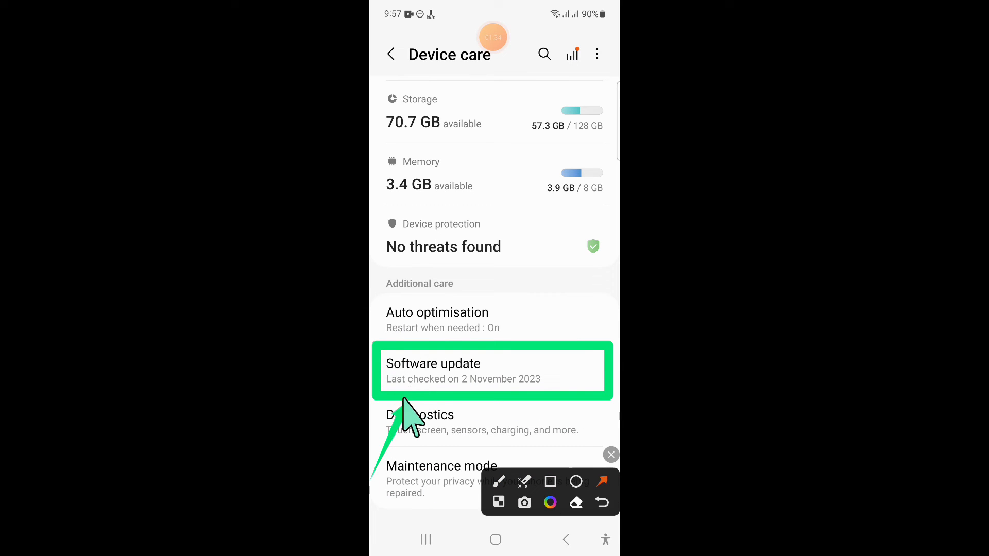
Go to Software update under Additional care
{"action": "left_click", "coordinate": [492, 370]}
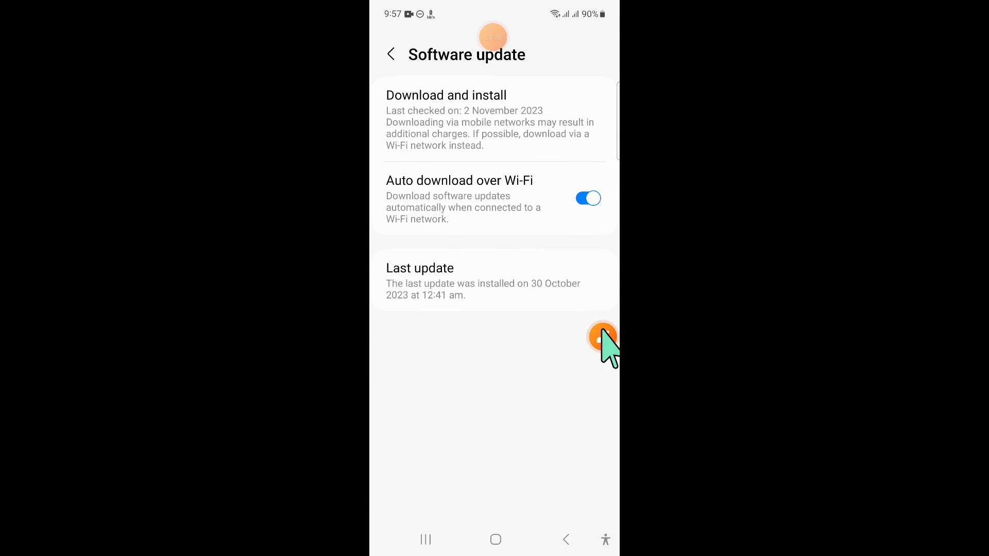
{"action": "left_click", "coordinate": [599, 338]}
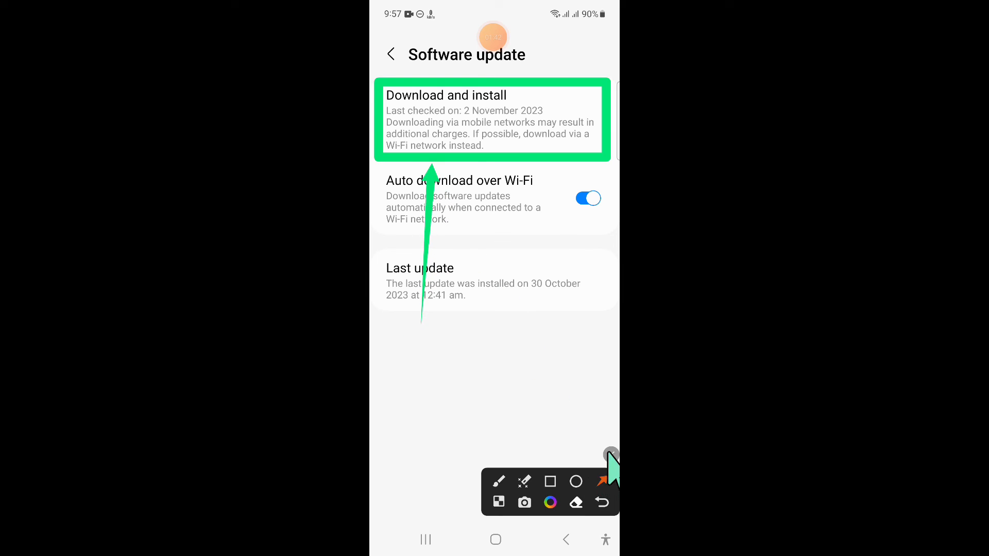
Start Download and install to check for new software updates
{"action": "left_click", "coordinate": [494, 120]}
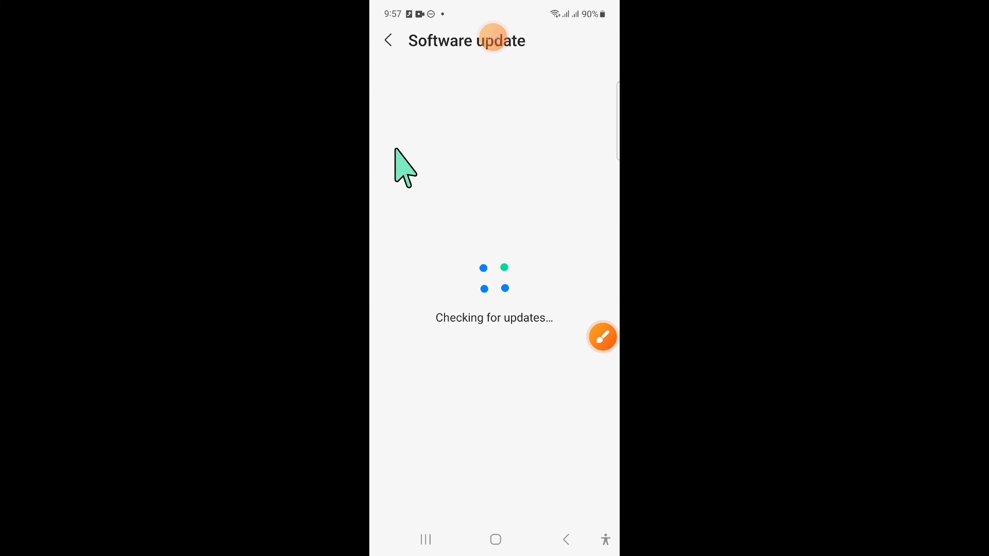
{"action": "mouse_move", "coordinate": [488, 299]}
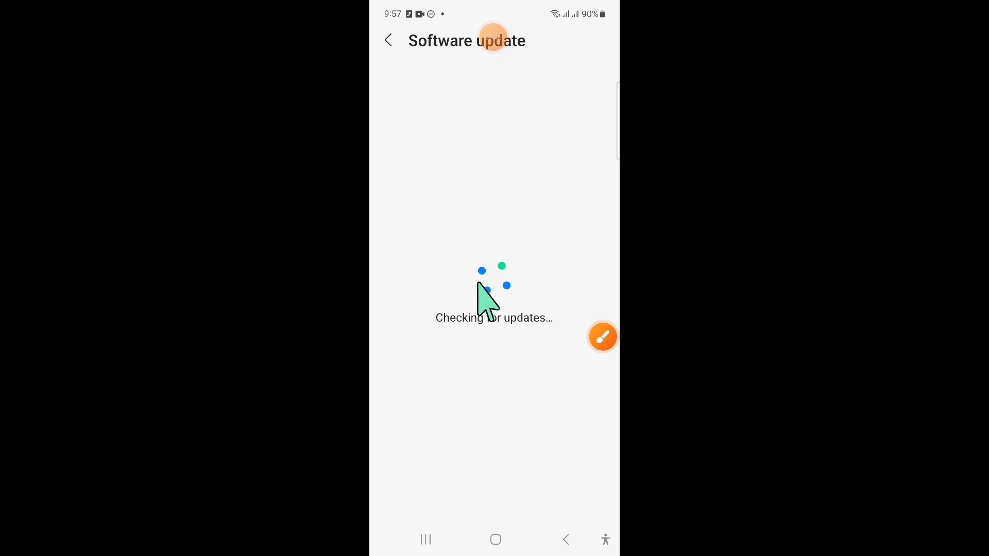
{"action": "mouse_move", "coordinate": [486, 366]}
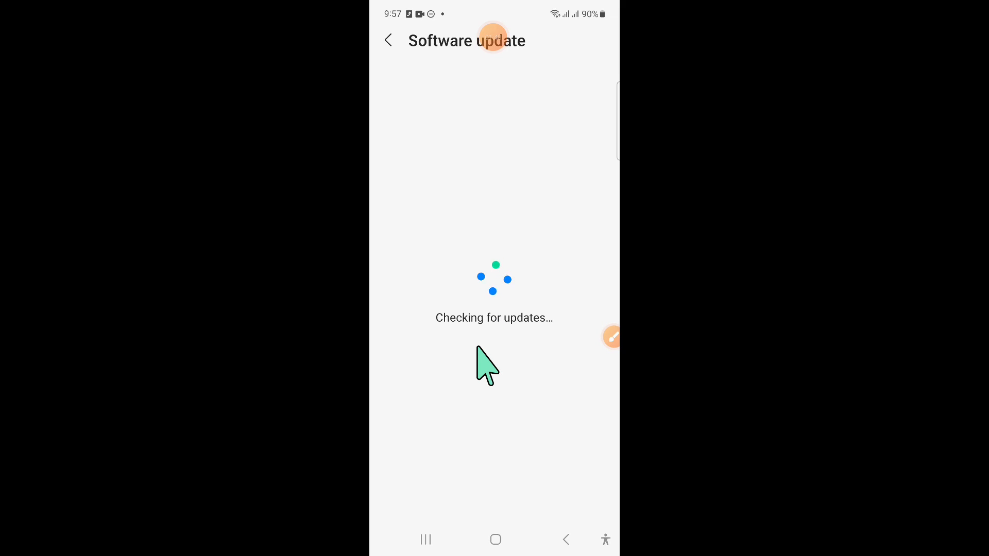
{"action": "mouse_move", "coordinate": [490, 439]}
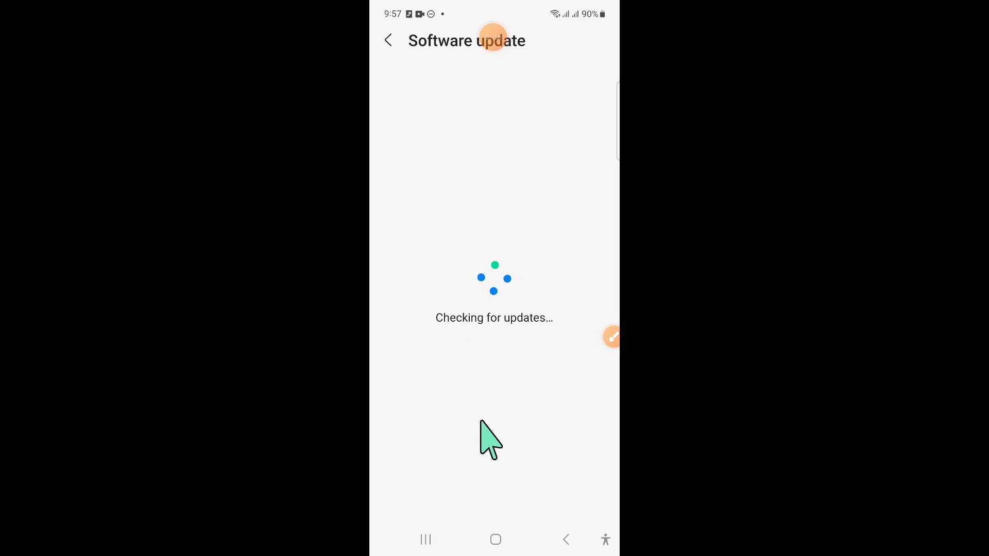